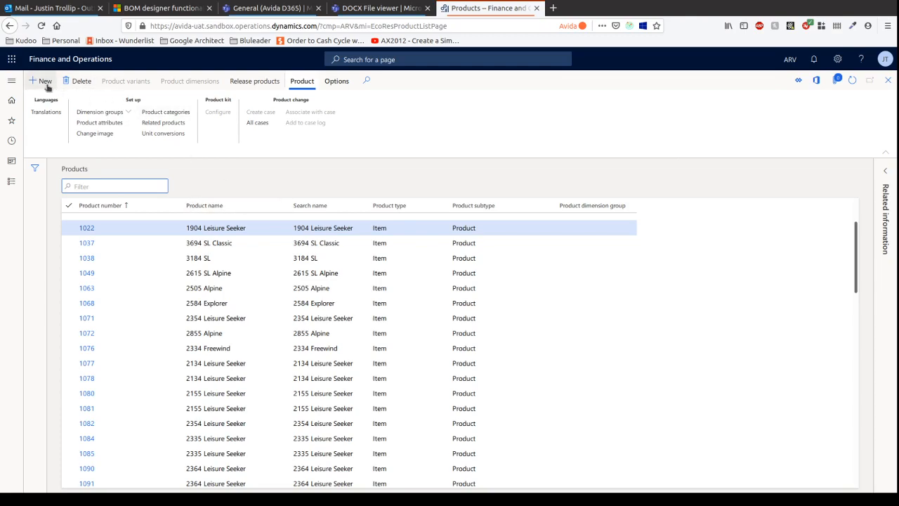
# - Start a new product, set its type to Service, then switch it back to Item
pyautogui.click(45, 81)
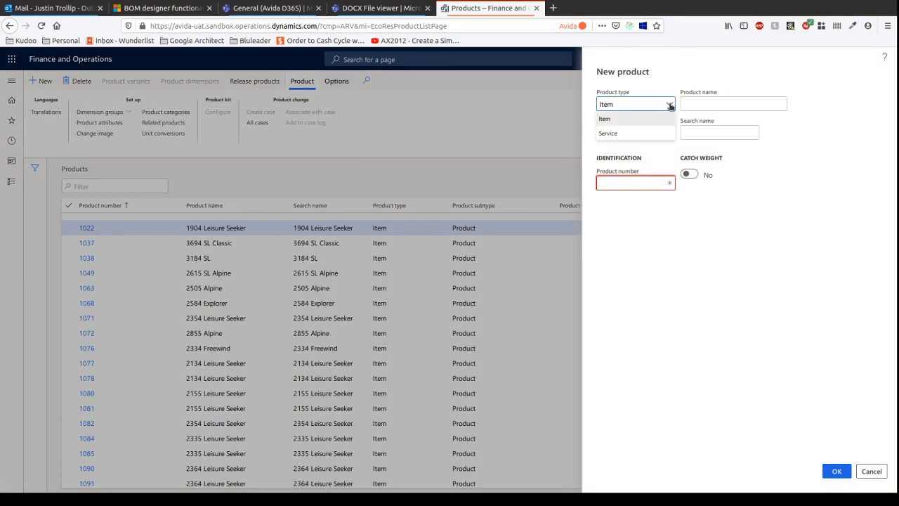
pyautogui.moveTo(621, 133)
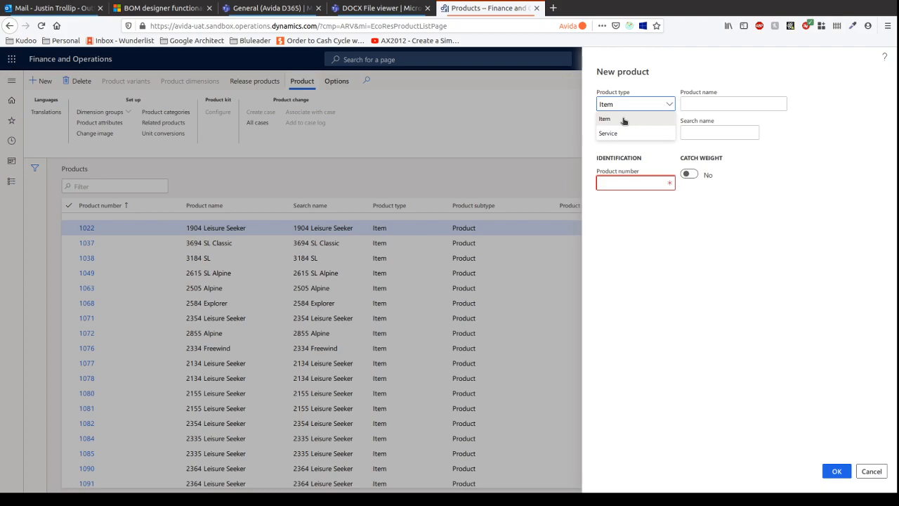
pyautogui.click(607, 132)
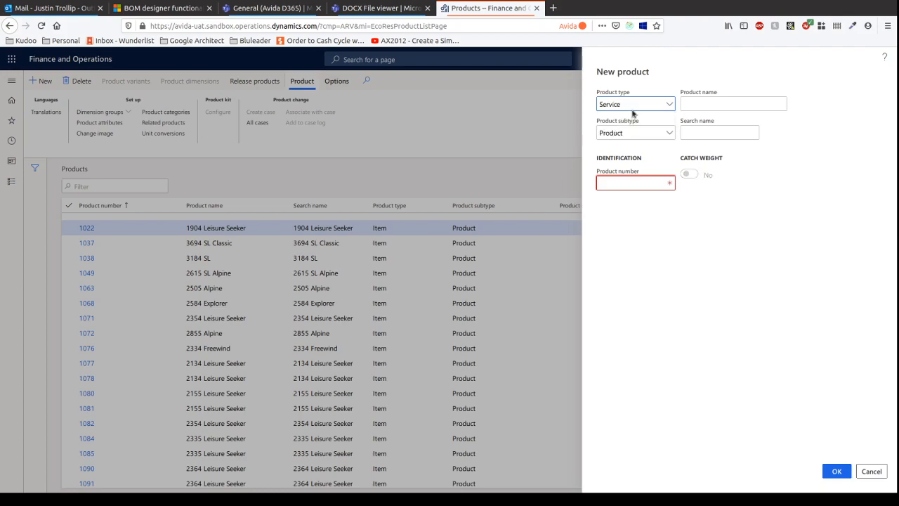
pyautogui.moveTo(668, 104)
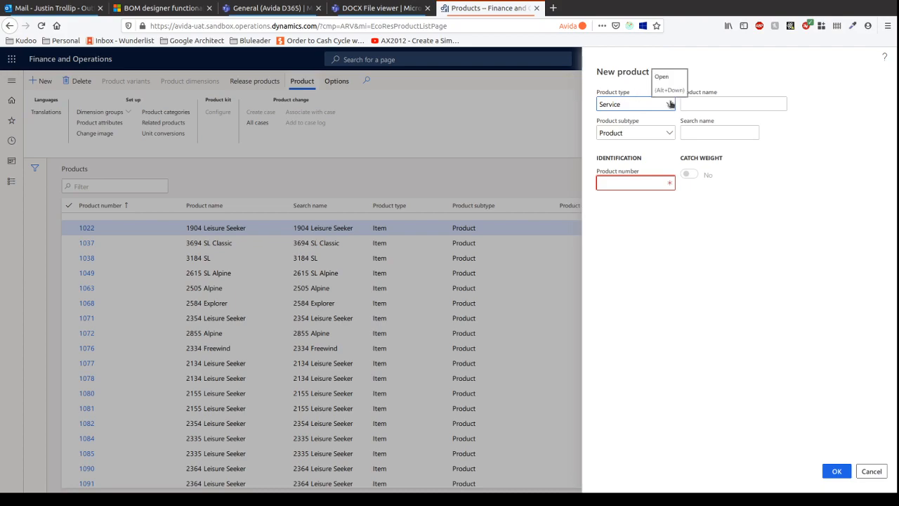
pyautogui.click(636, 103)
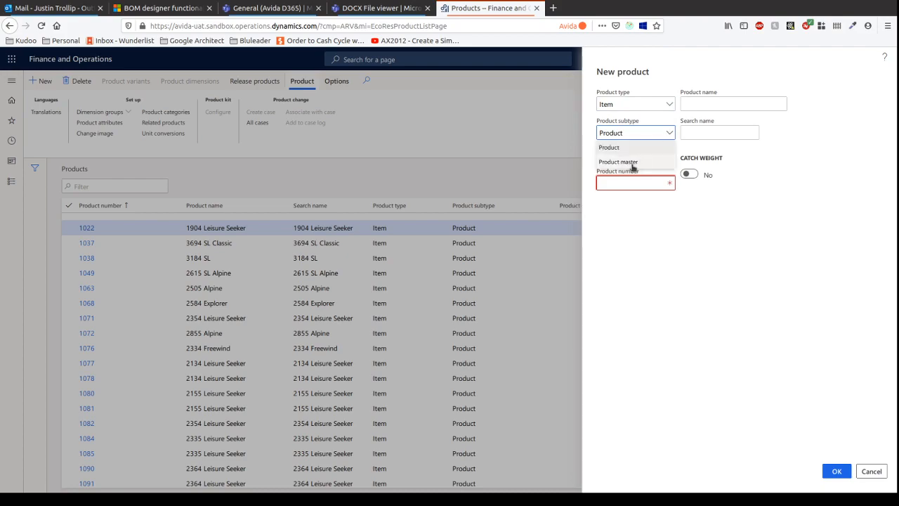
# - Make the new product a Product master and review the configuration technology choices
pyautogui.click(618, 161)
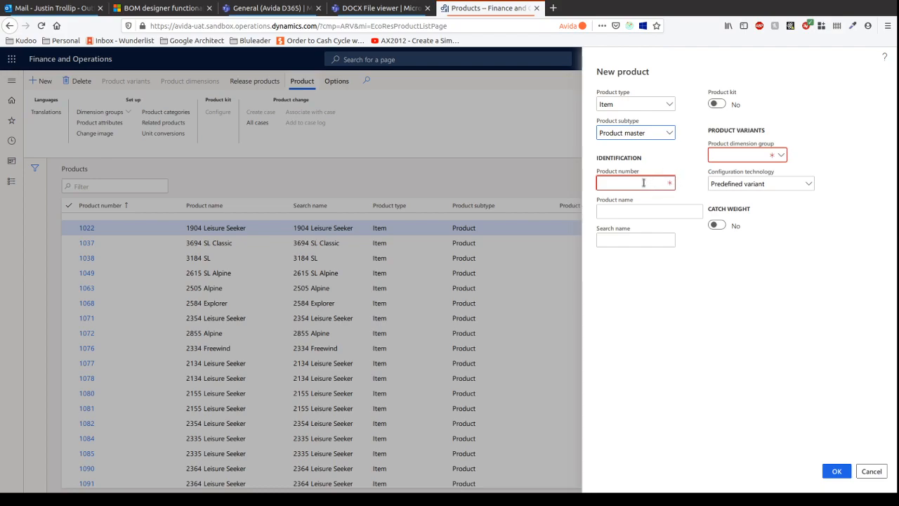
pyautogui.moveTo(807, 208)
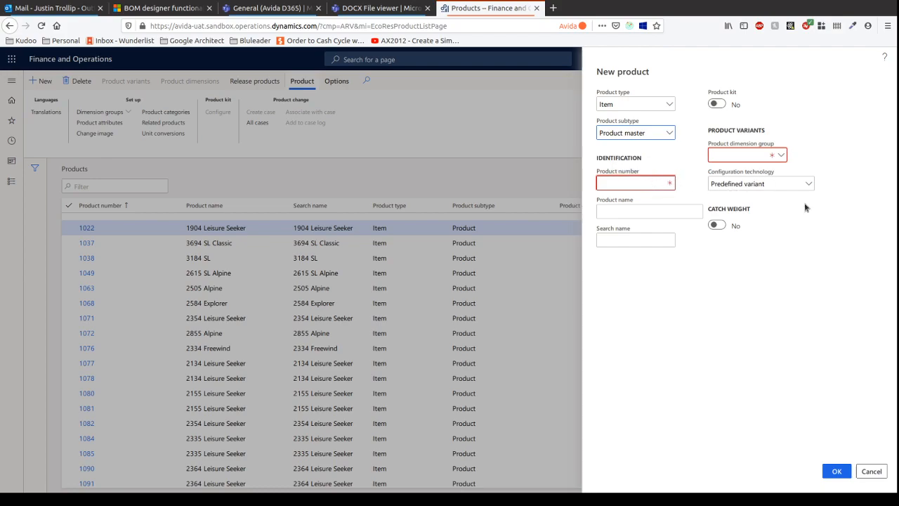
pyautogui.moveTo(809, 184)
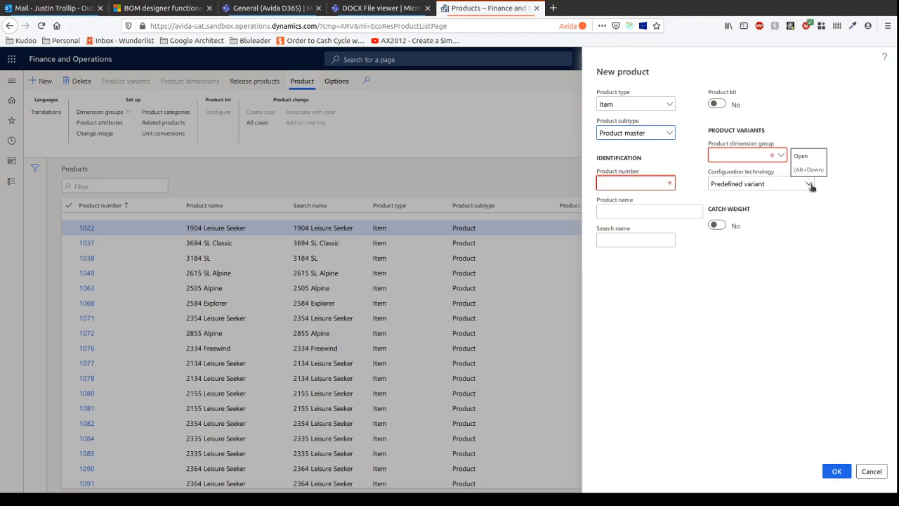
pyautogui.click(810, 183)
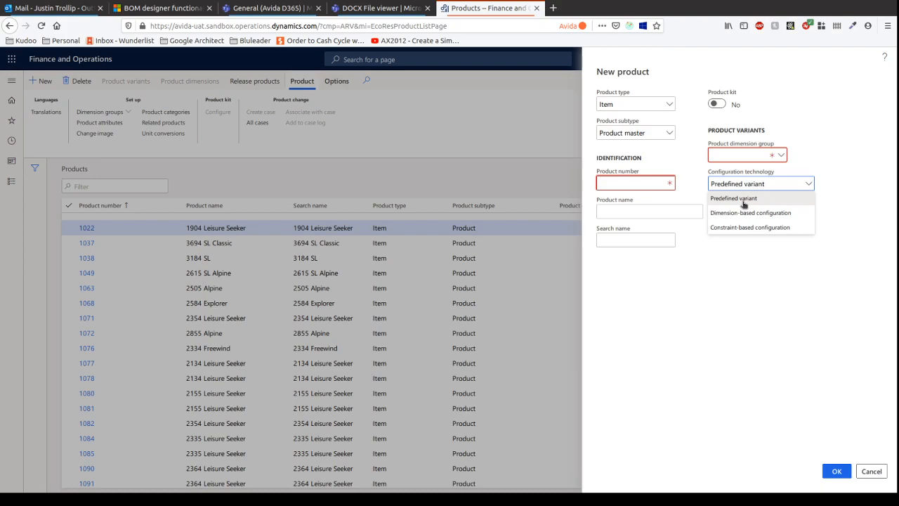
pyautogui.moveTo(750, 212)
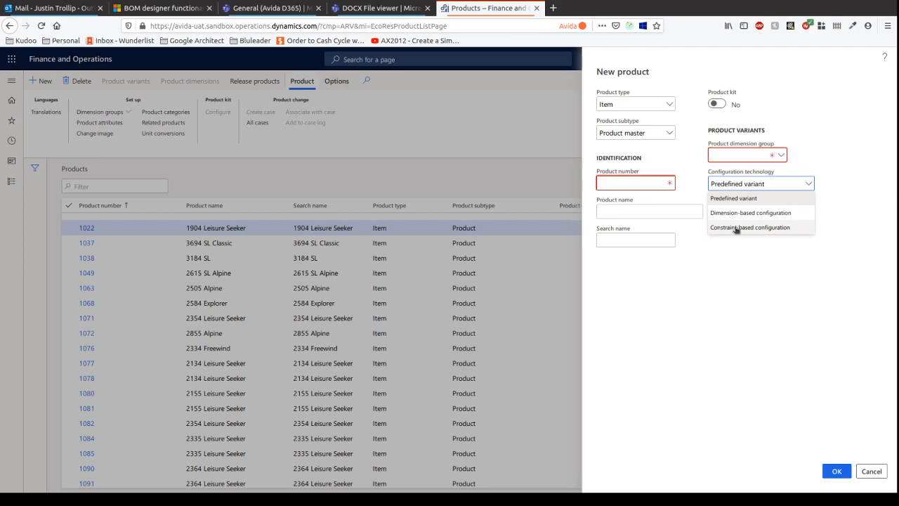
pyautogui.moveTo(750, 213)
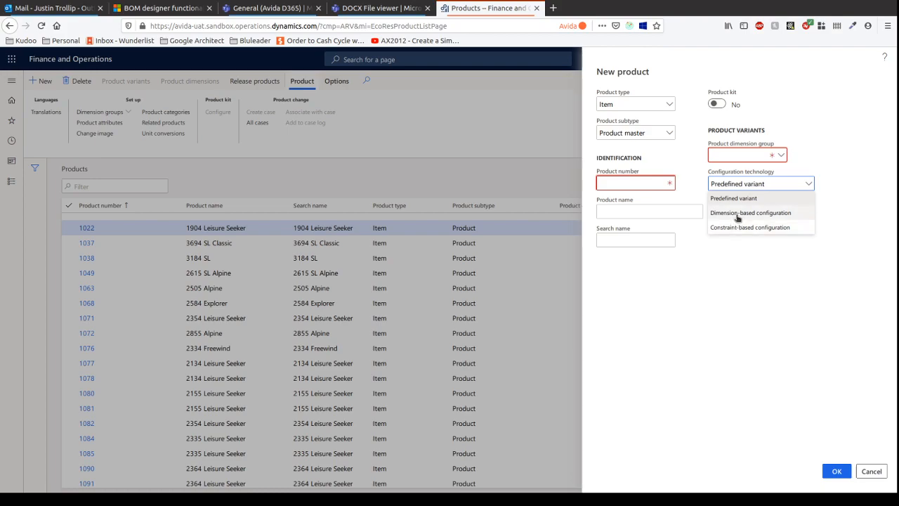
# - Pick Dimension-based configuration in the Configuration technology dropdown
pyautogui.click(750, 212)
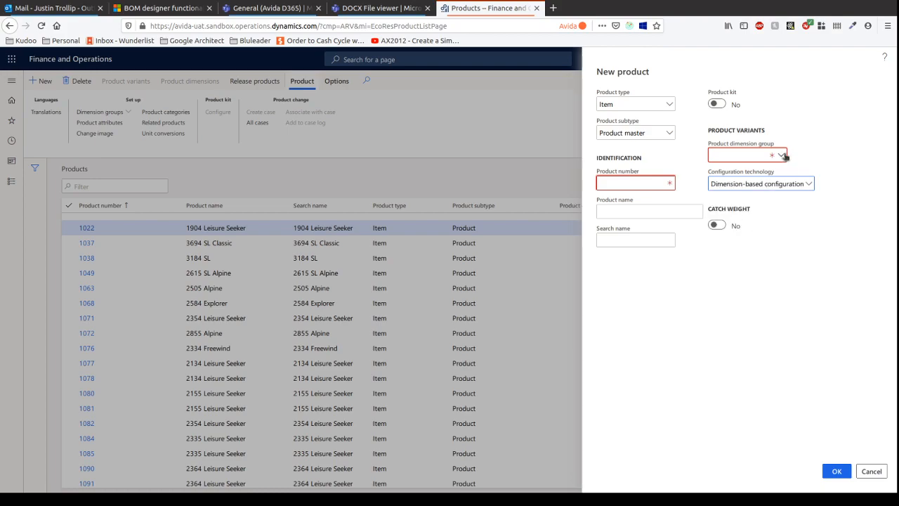
# - Open the Birdsville dimension group's details from the Product dimension group lookup via View details
pyautogui.click(782, 154)
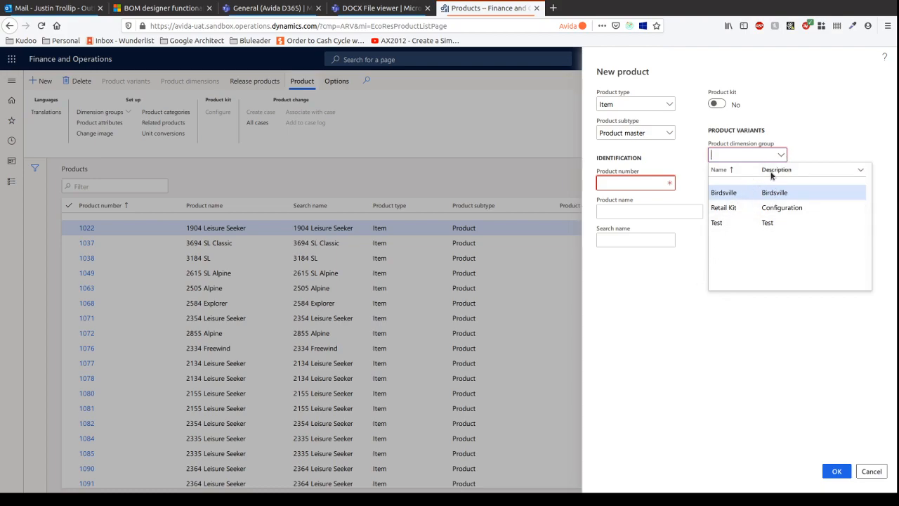
pyautogui.rightClick(747, 155)
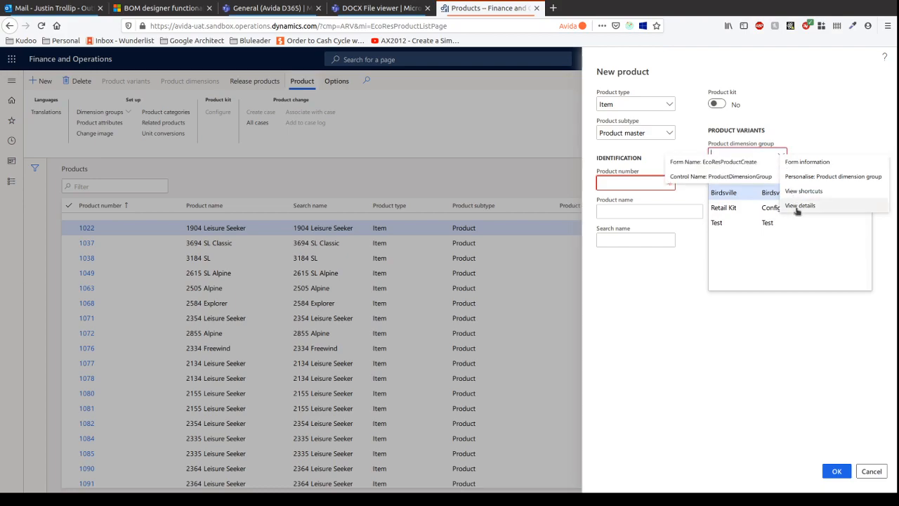
pyautogui.click(799, 205)
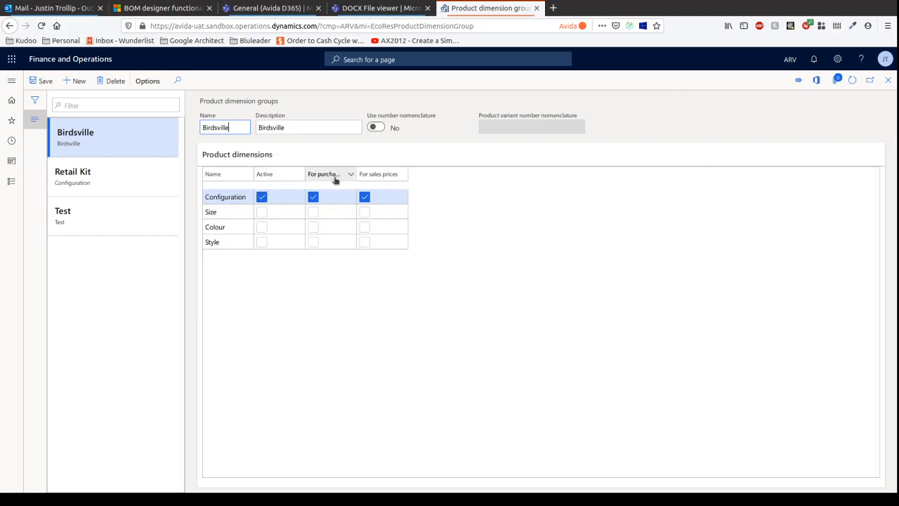
pyautogui.moveTo(330, 174)
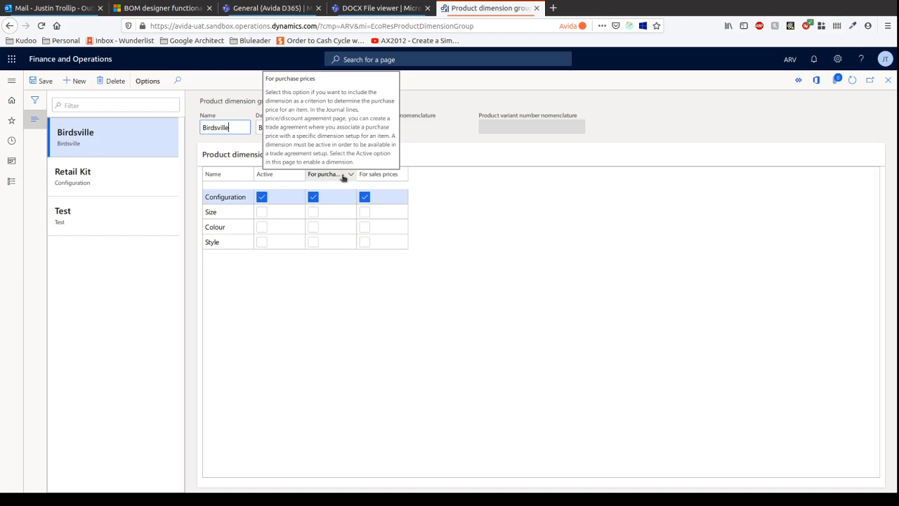
pyautogui.moveTo(379, 174)
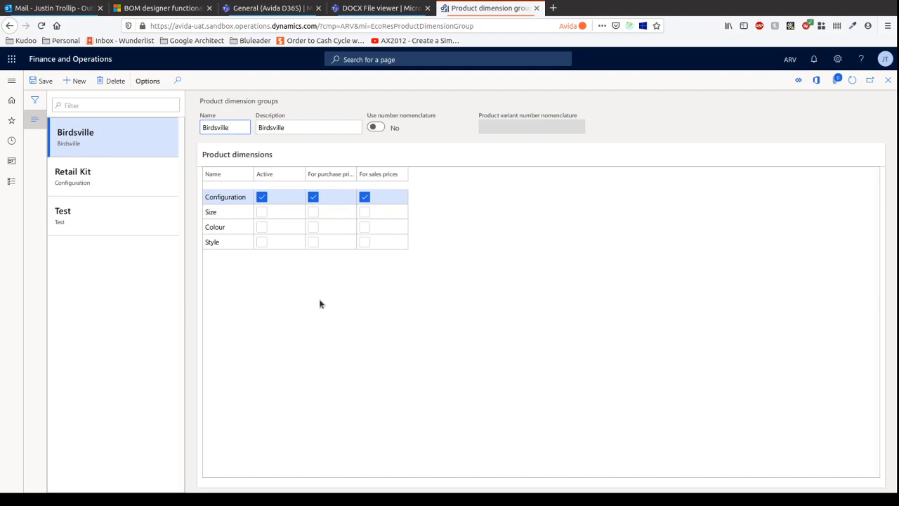
pyautogui.click(225, 127)
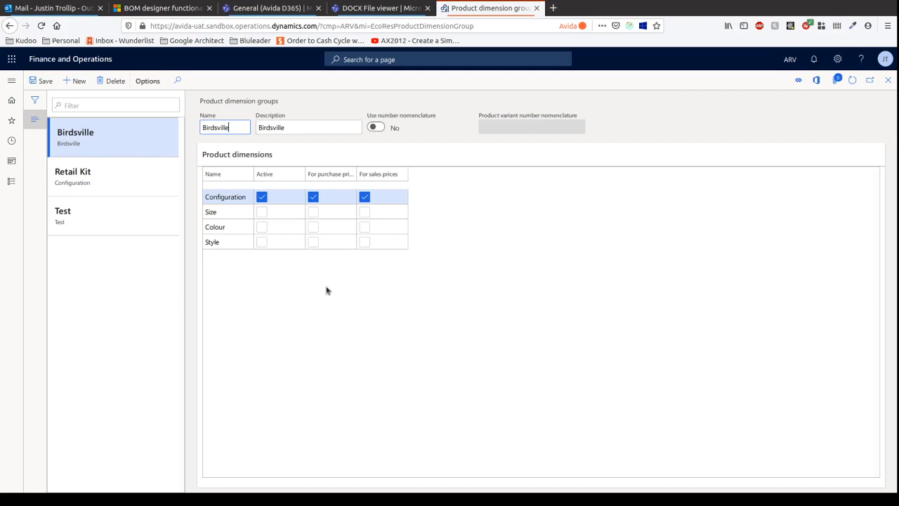
pyautogui.moveTo(341, 184)
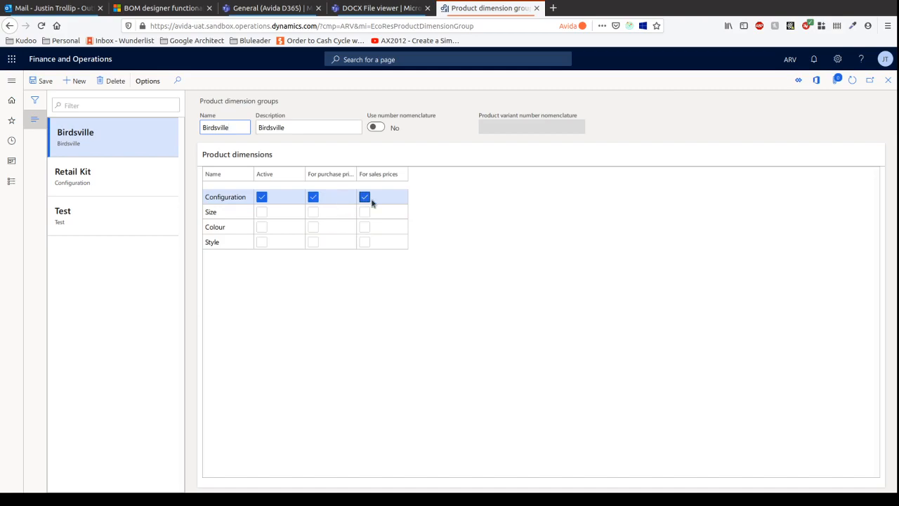
pyautogui.click(225, 127)
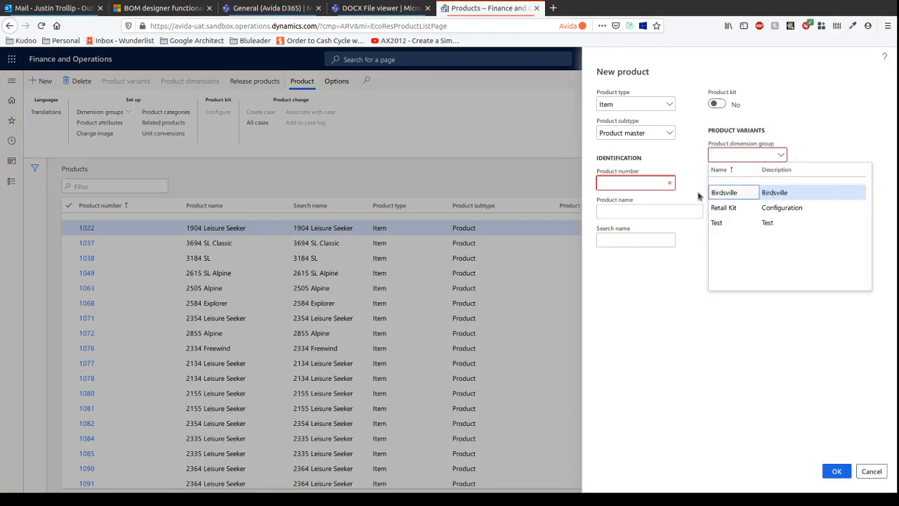
# - Use Birdsville as dimension group, product number, name and search name, then create the product
pyautogui.click(723, 192)
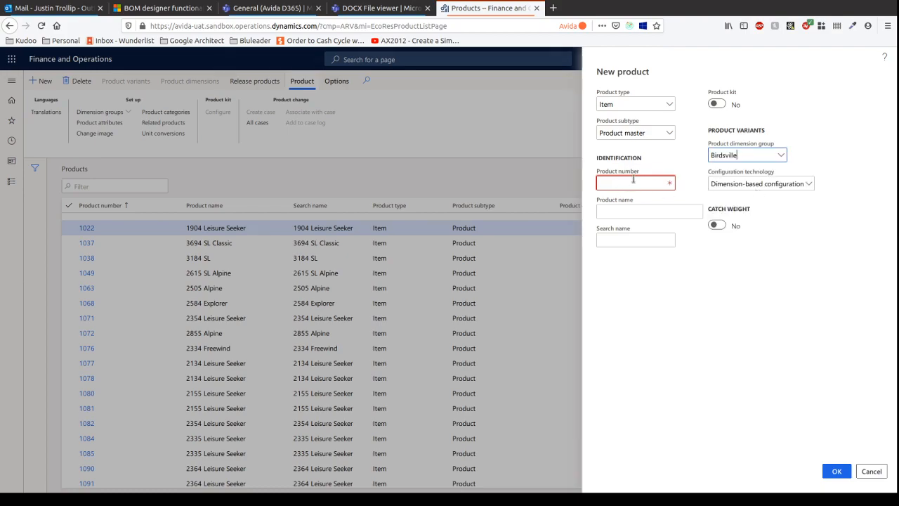
pyautogui.write('B')
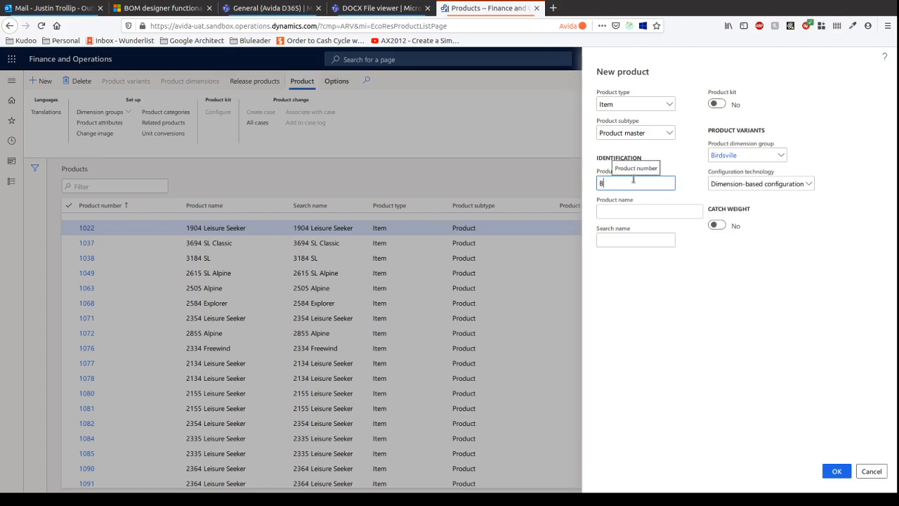
pyautogui.write('Birdsville')
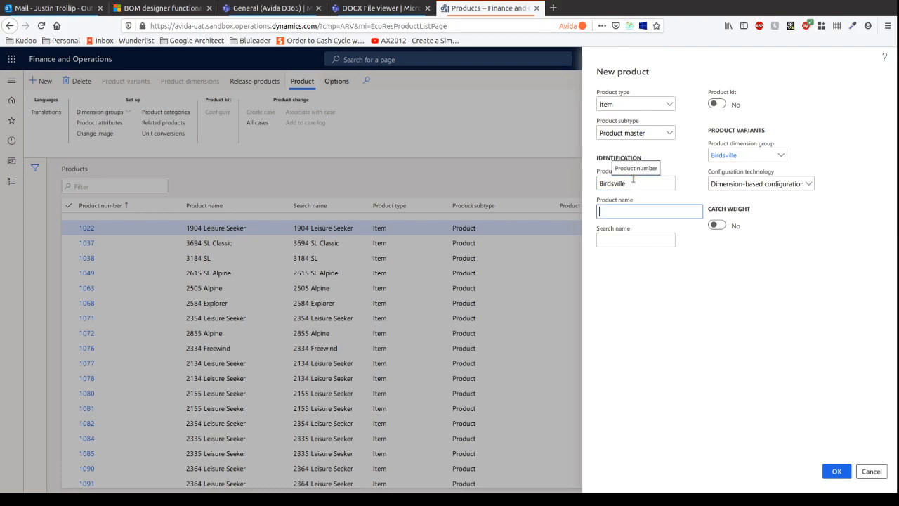
pyautogui.write('Birdsv')
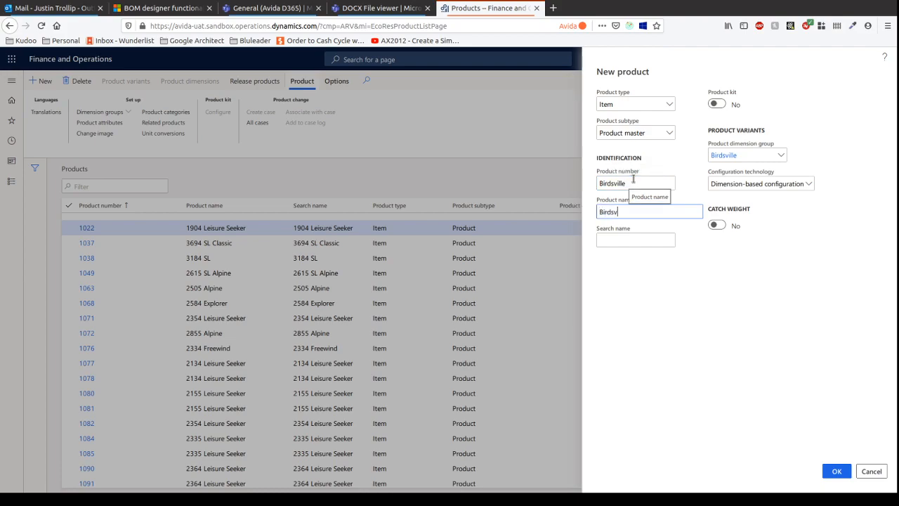
pyautogui.write('B')
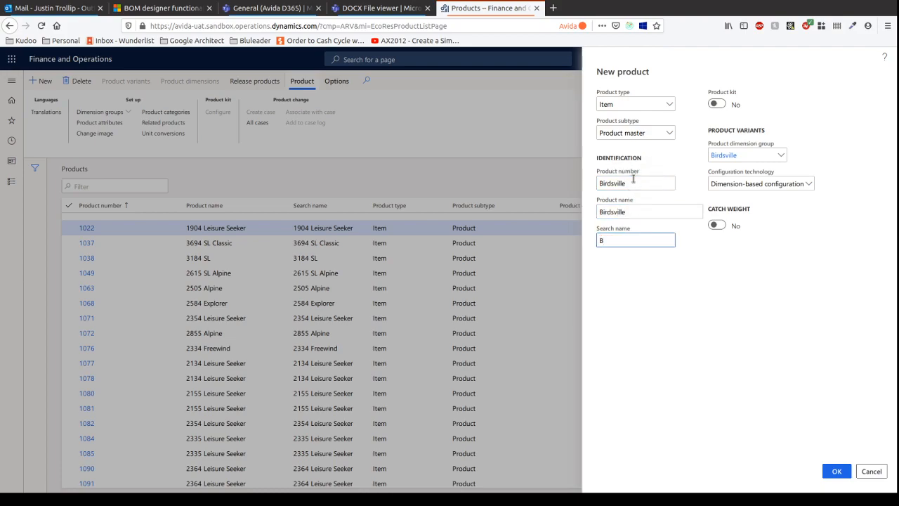
pyautogui.write('Birdsville')
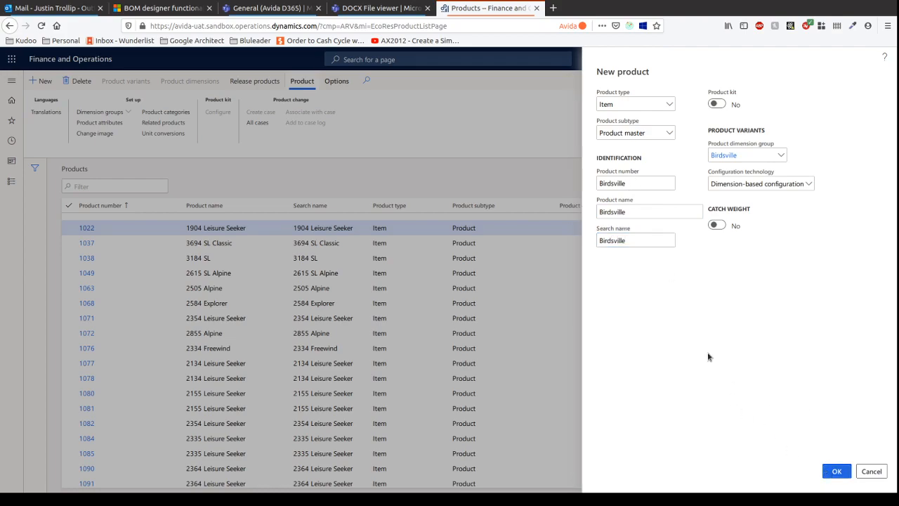
pyautogui.click(836, 471)
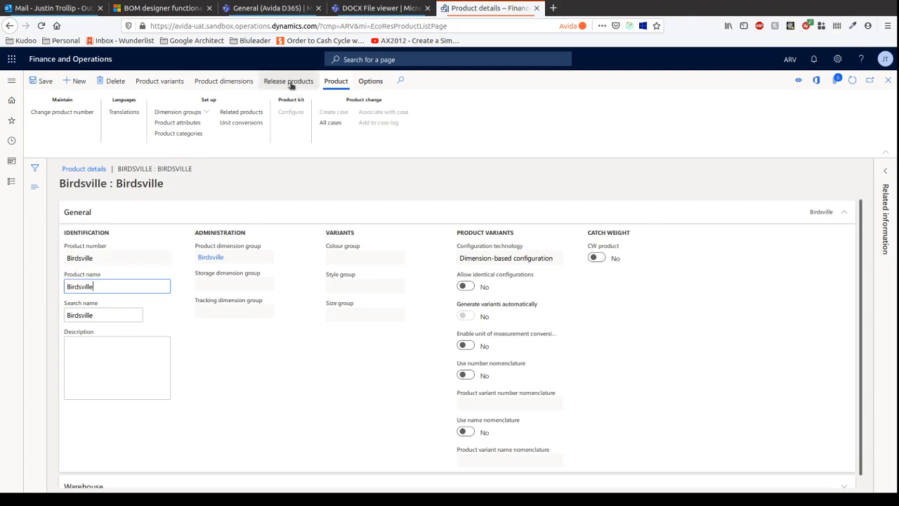
# - Run the Release products wizard for Birdsville, selecting company ARV, and finish
pyautogui.click(288, 81)
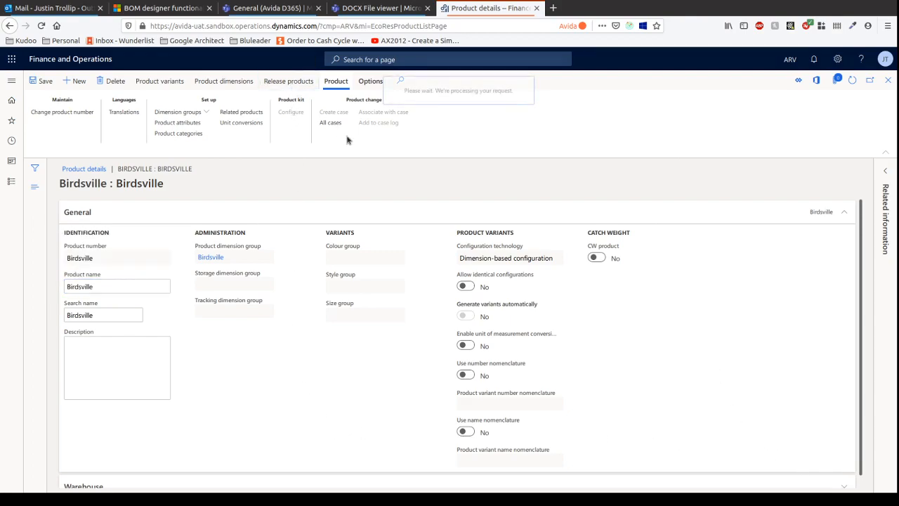
pyautogui.click(288, 81)
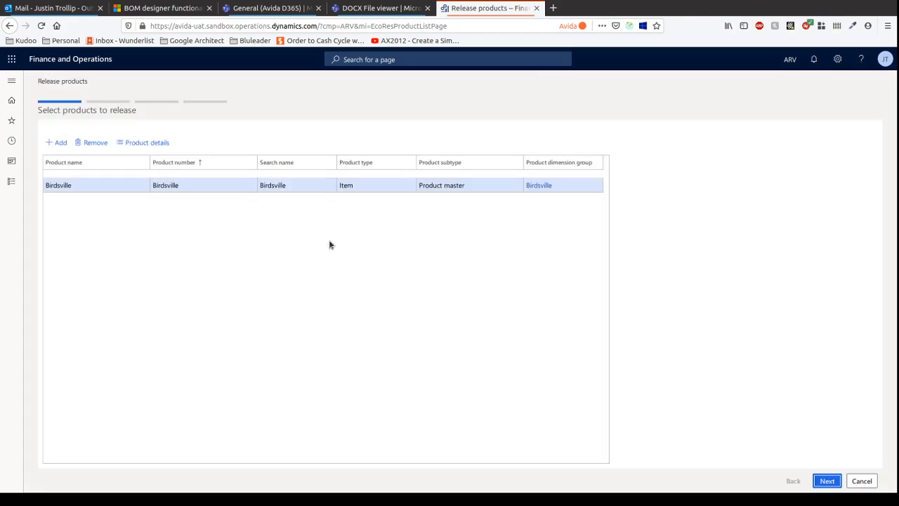
pyautogui.moveTo(826, 481)
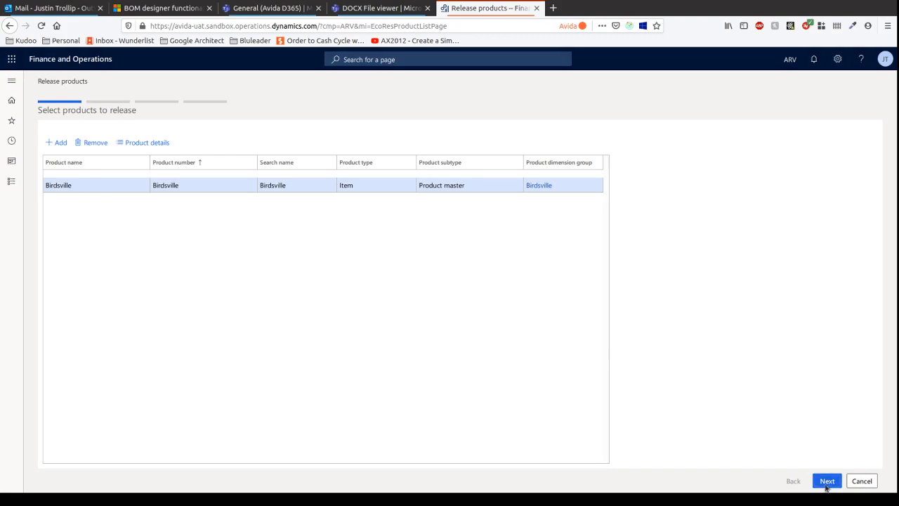
pyautogui.click(827, 480)
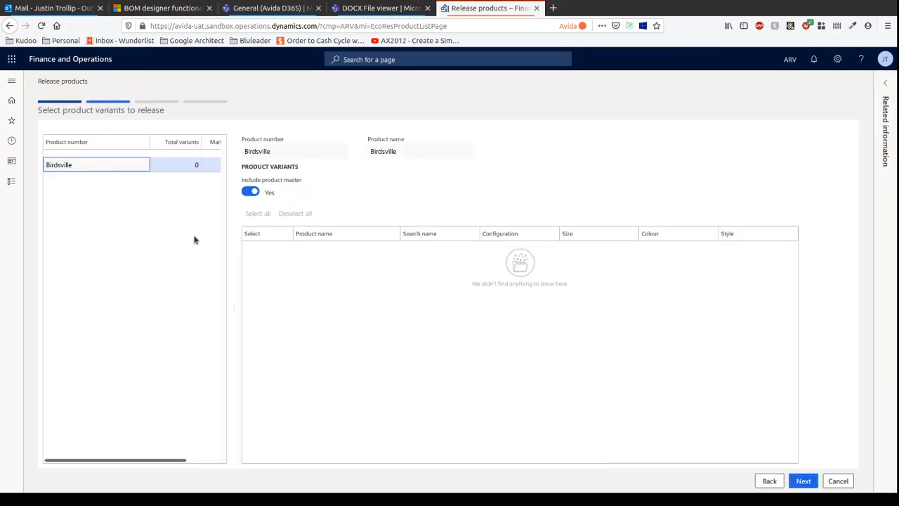
pyautogui.moveTo(311, 295)
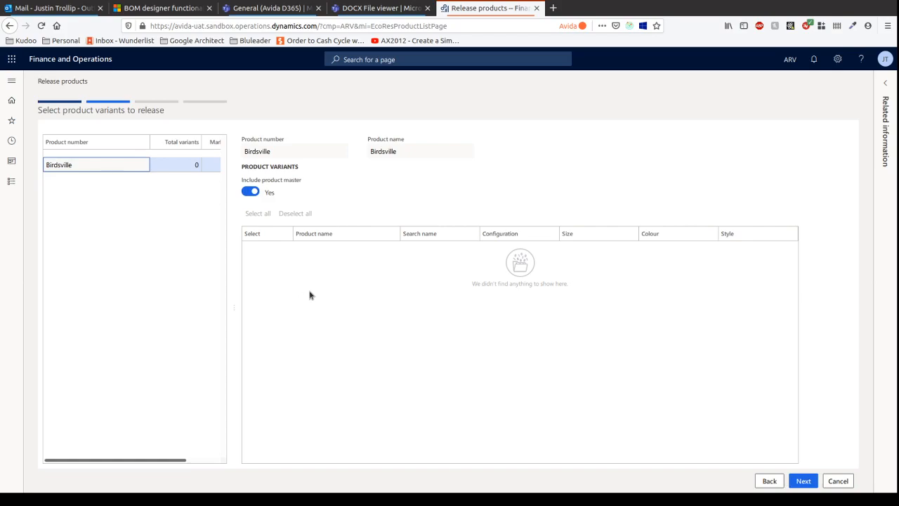
pyautogui.moveTo(385, 287)
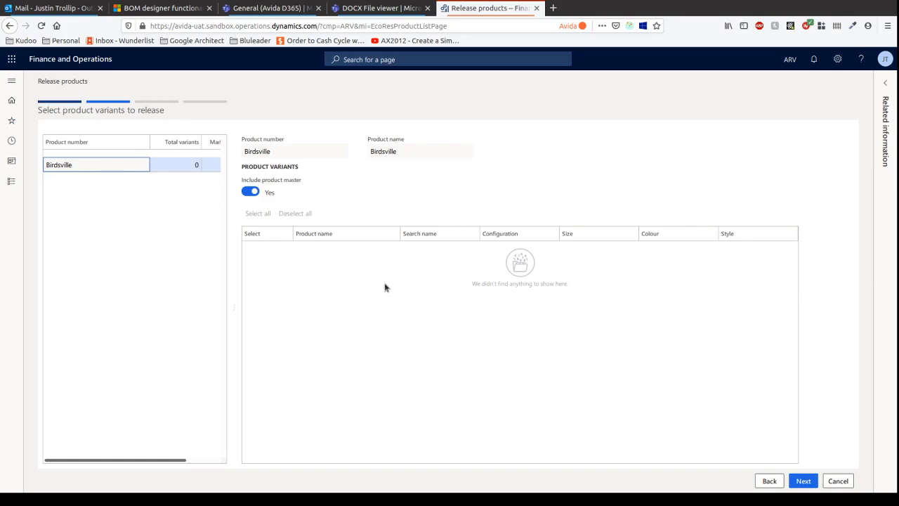
pyautogui.moveTo(611, 385)
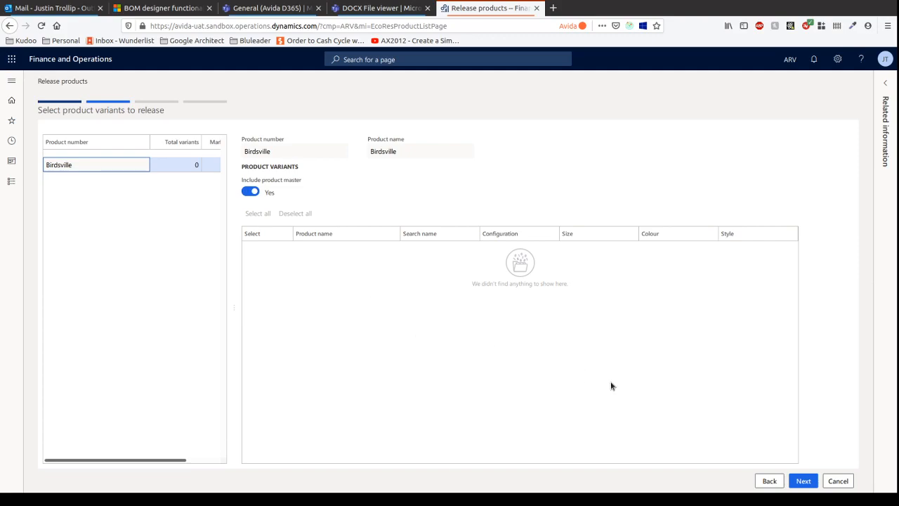
pyautogui.click(802, 481)
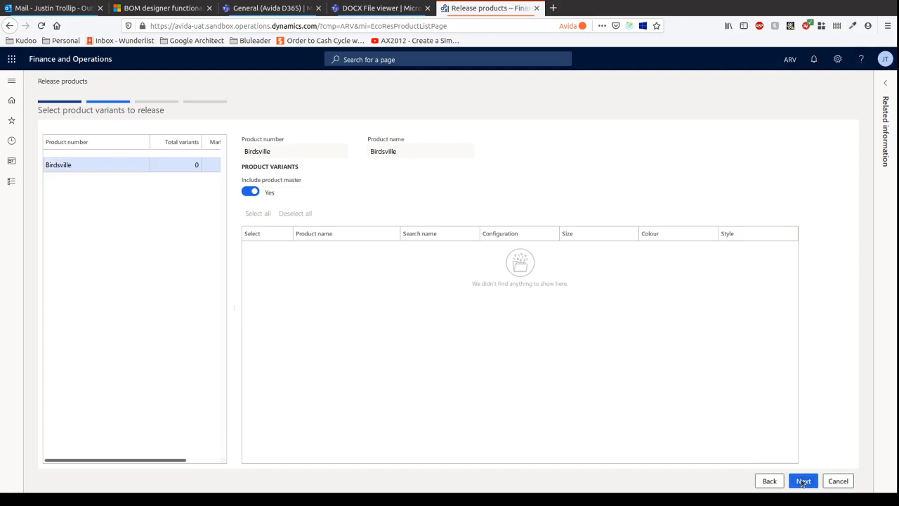
pyautogui.click(803, 480)
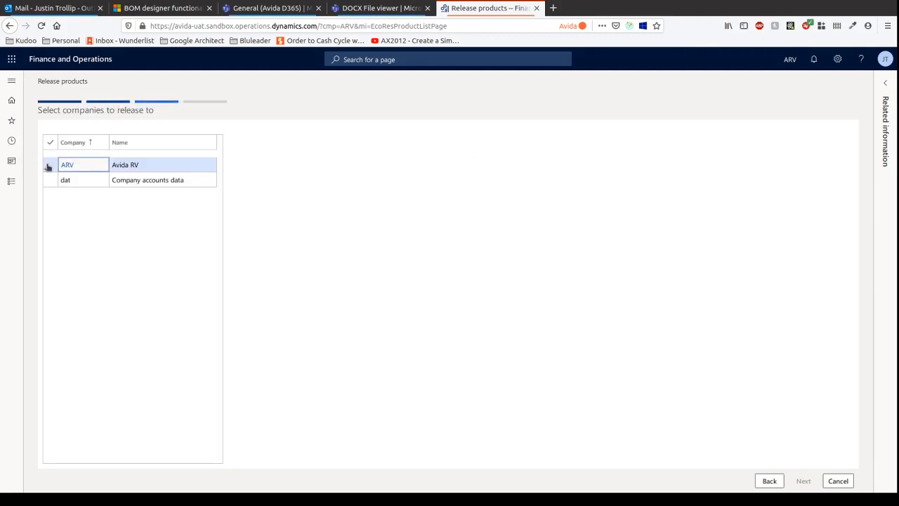
pyautogui.click(50, 165)
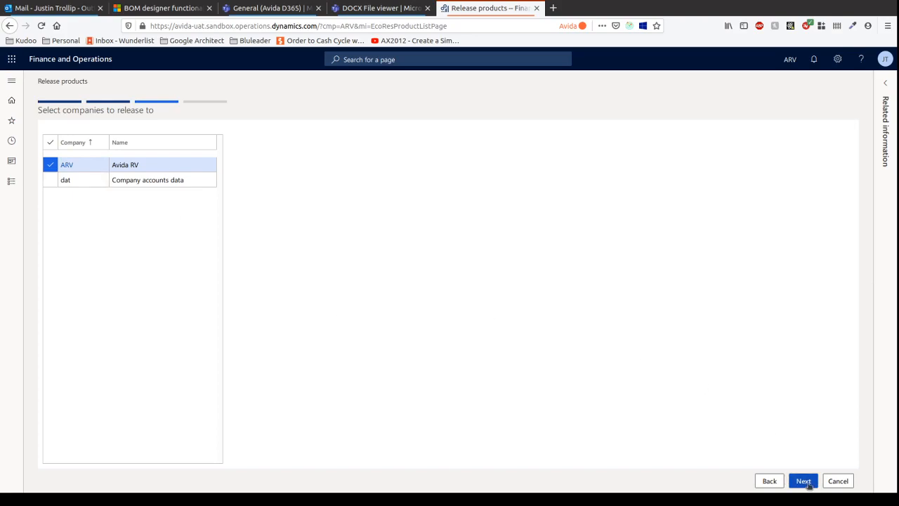
pyautogui.click(802, 480)
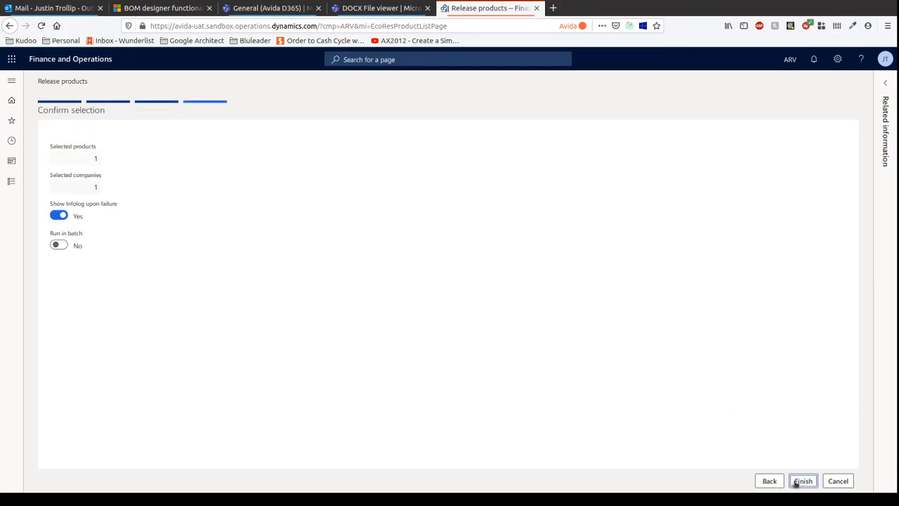
pyautogui.click(803, 480)
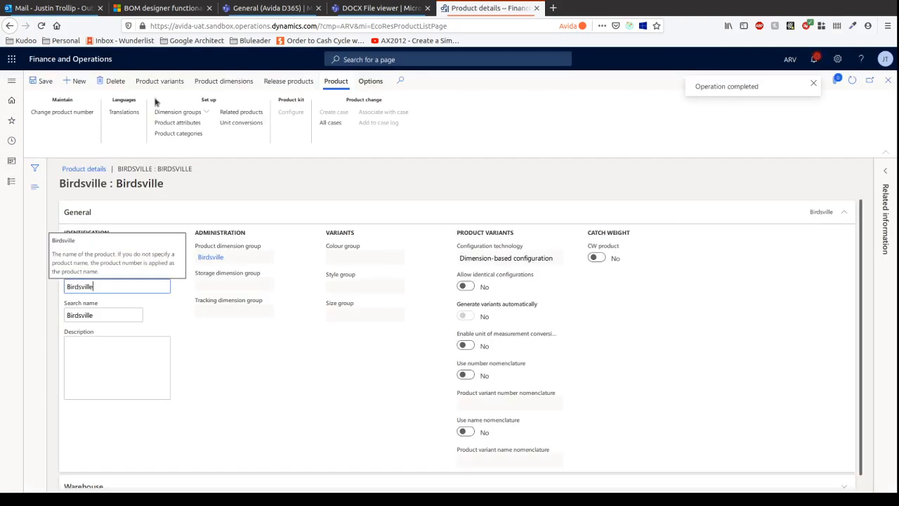
# - Filter Released products on item number Birdsville and open its details
pyautogui.click(11, 80)
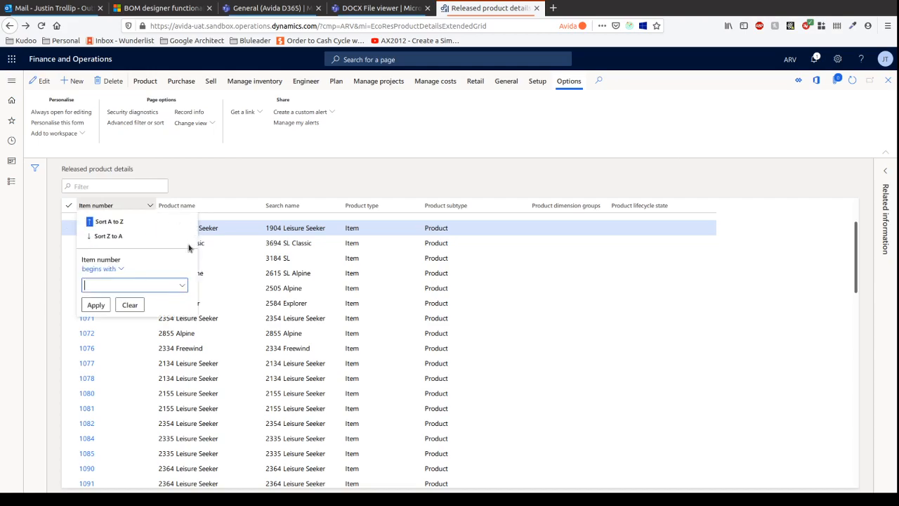
pyautogui.click(109, 222)
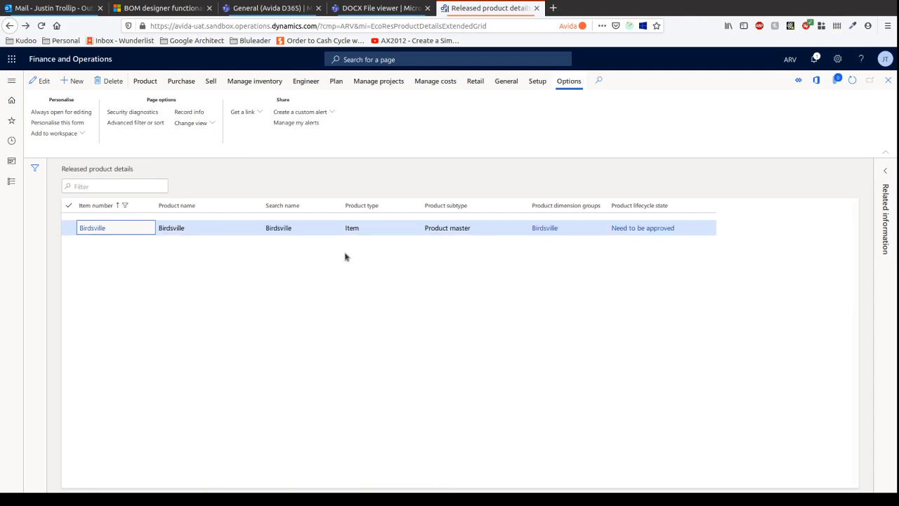
pyautogui.moveTo(379, 205)
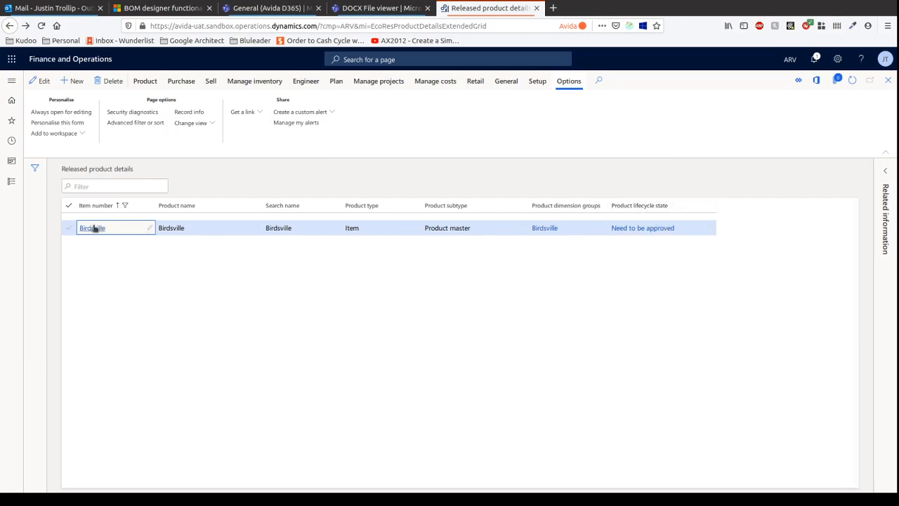
pyautogui.click(218, 227)
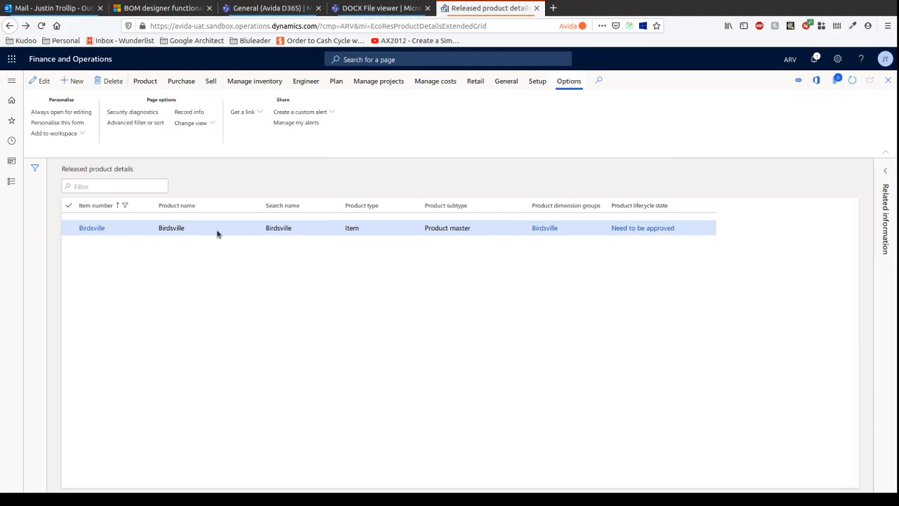
pyautogui.moveTo(109, 262)
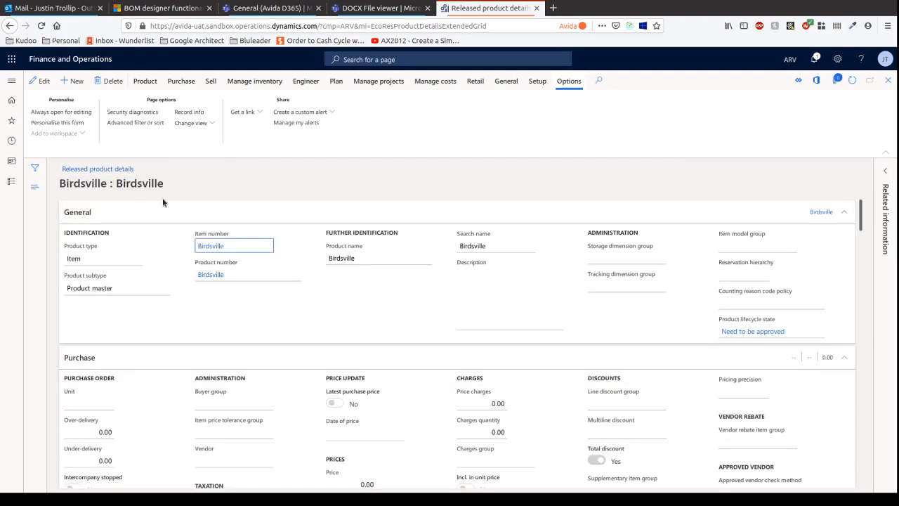
pyautogui.moveTo(195, 144)
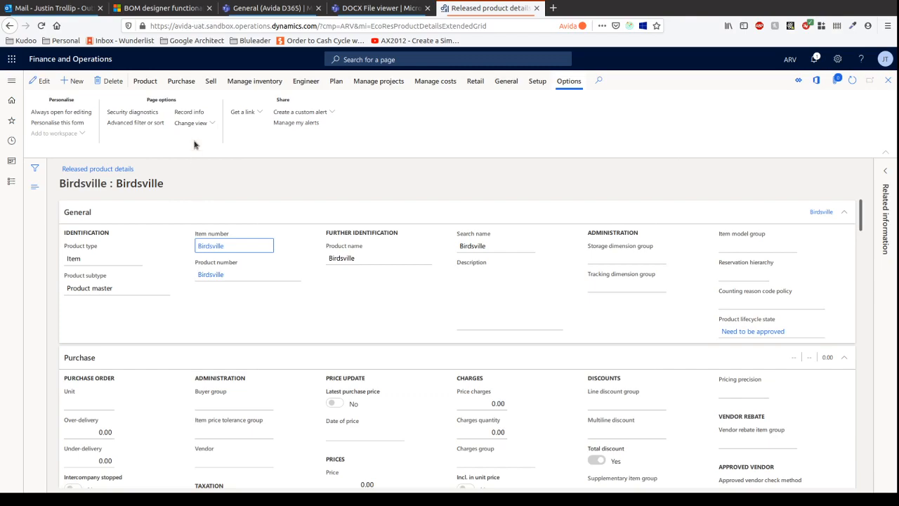
# - Validate released Birdsville from the Product tab and dismiss the missing Item model group error
pyautogui.click(145, 81)
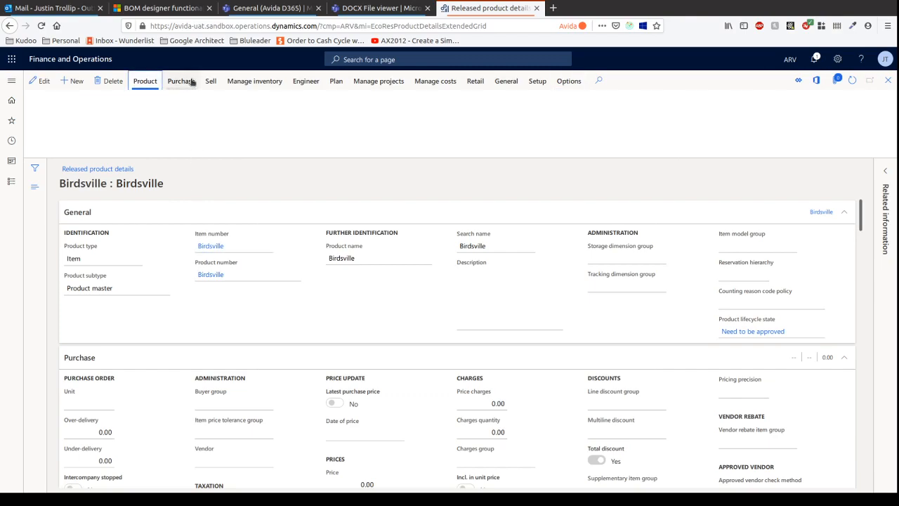
pyautogui.click(145, 81)
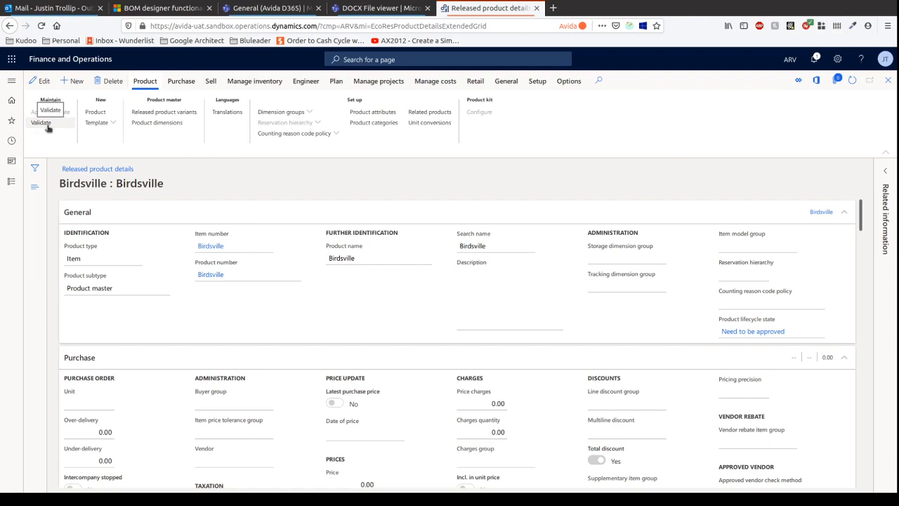
pyautogui.moveTo(70, 121)
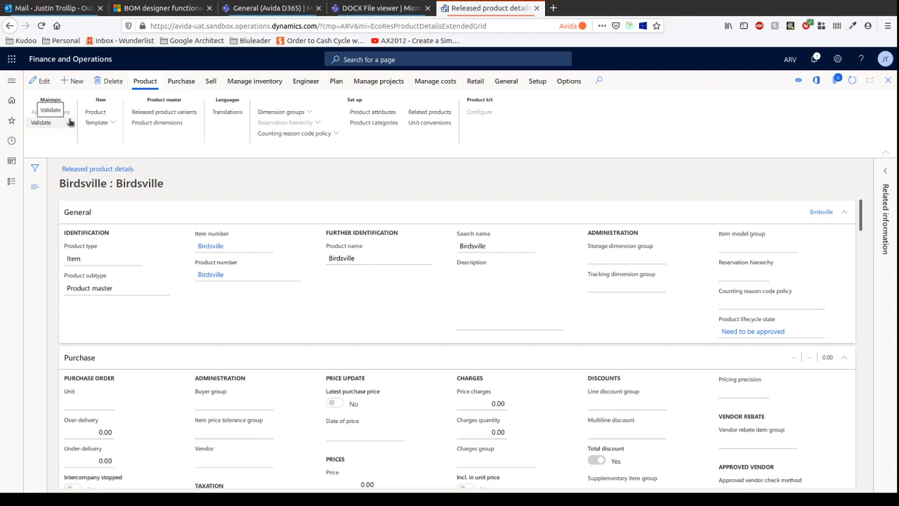
pyautogui.click(40, 122)
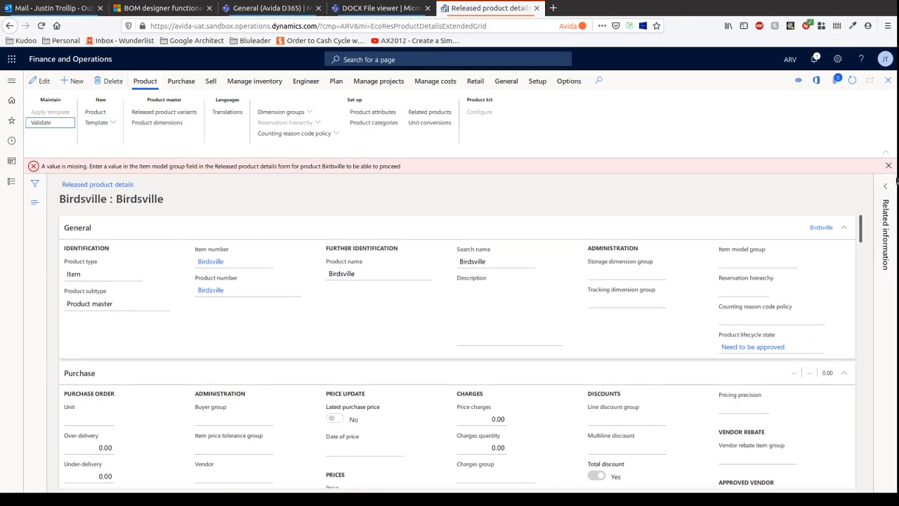
pyautogui.click(888, 166)
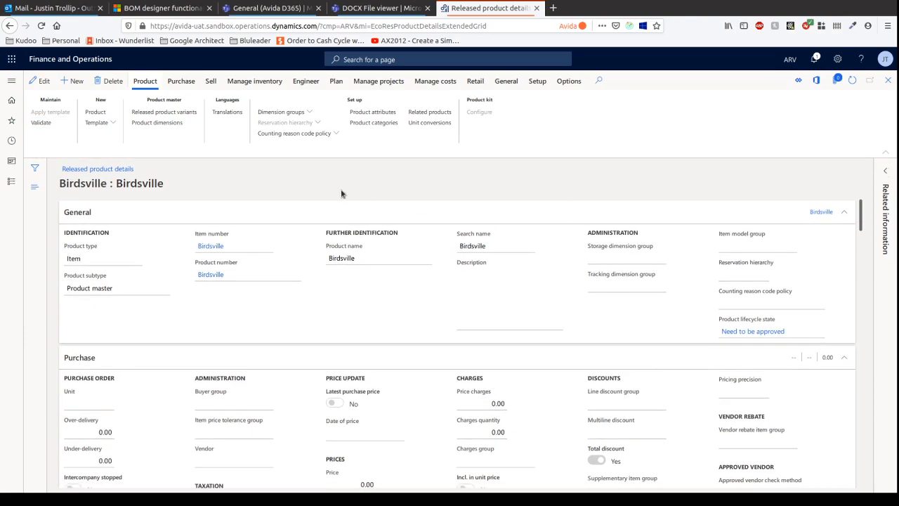
pyautogui.moveTo(248, 170)
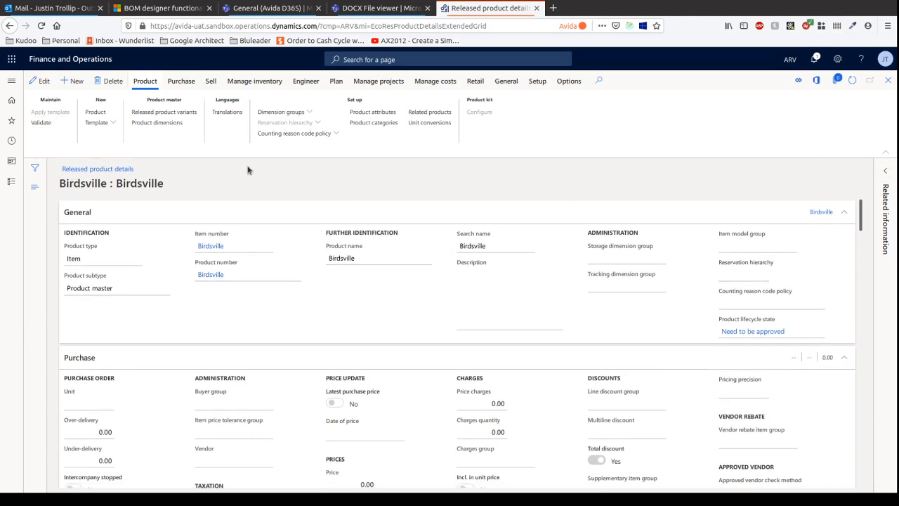
pyautogui.moveTo(146, 262)
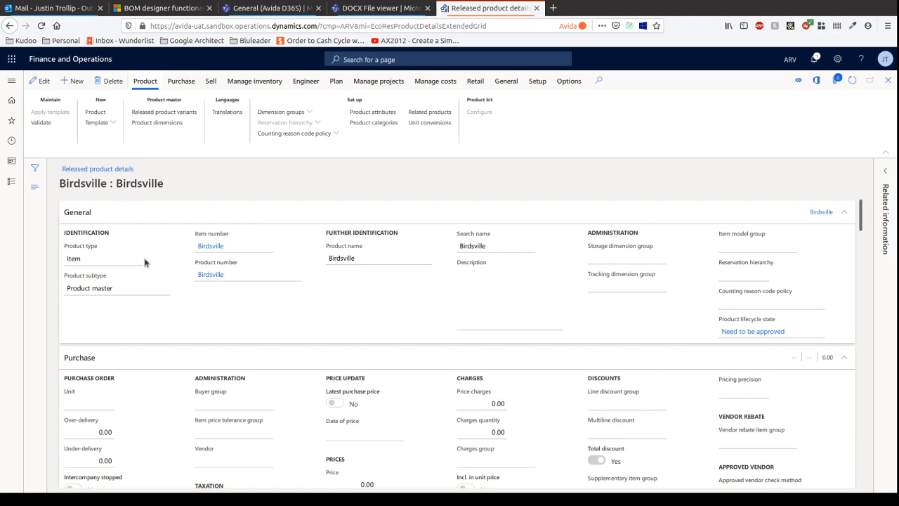
pyautogui.click(506, 295)
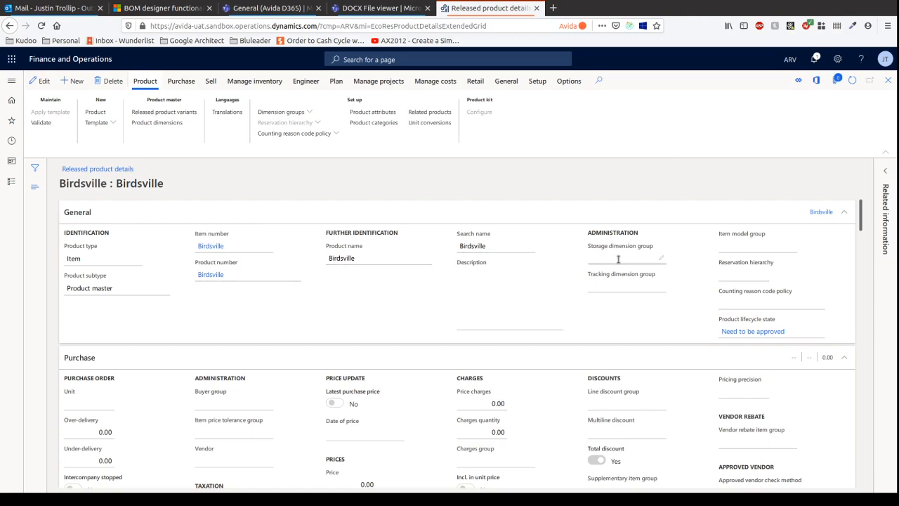
pyautogui.moveTo(612, 283)
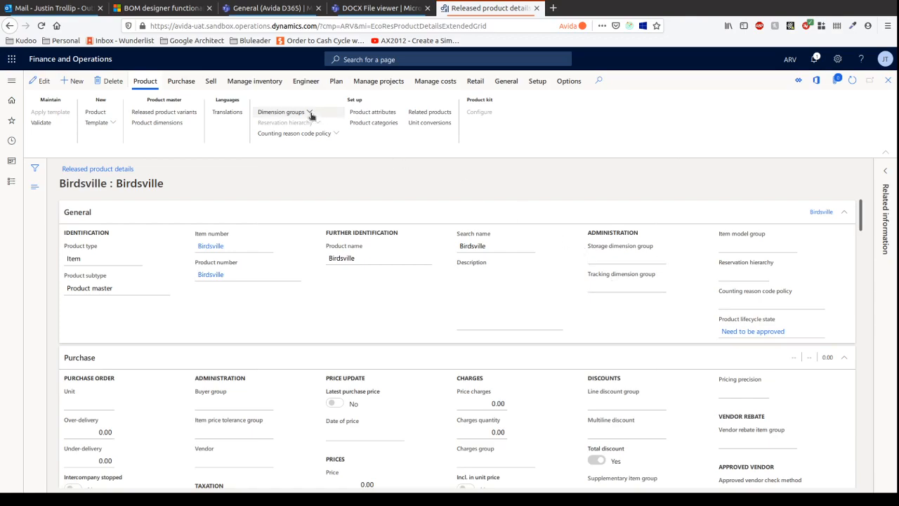
# - Try the storage dimension group dropdown, close the shortcuts dialog, and switch Birdsville to Edit mode
pyautogui.click(280, 112)
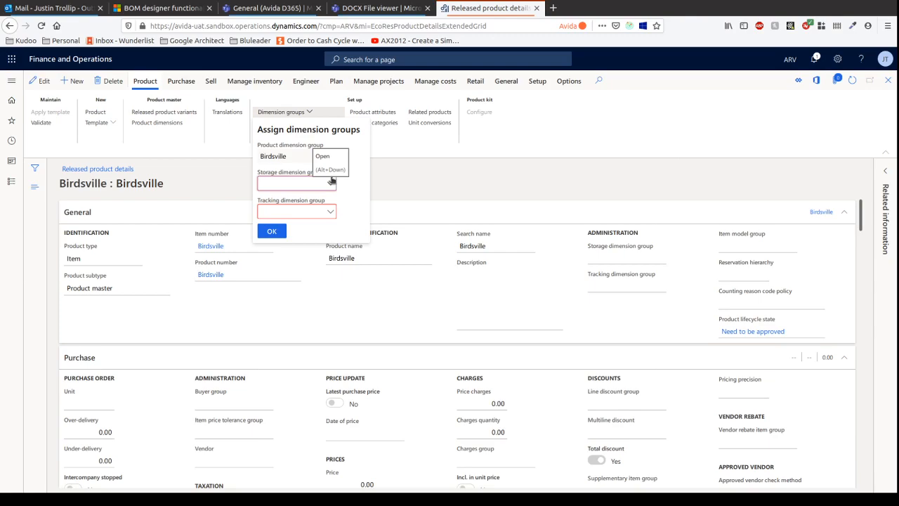
pyautogui.click(291, 182)
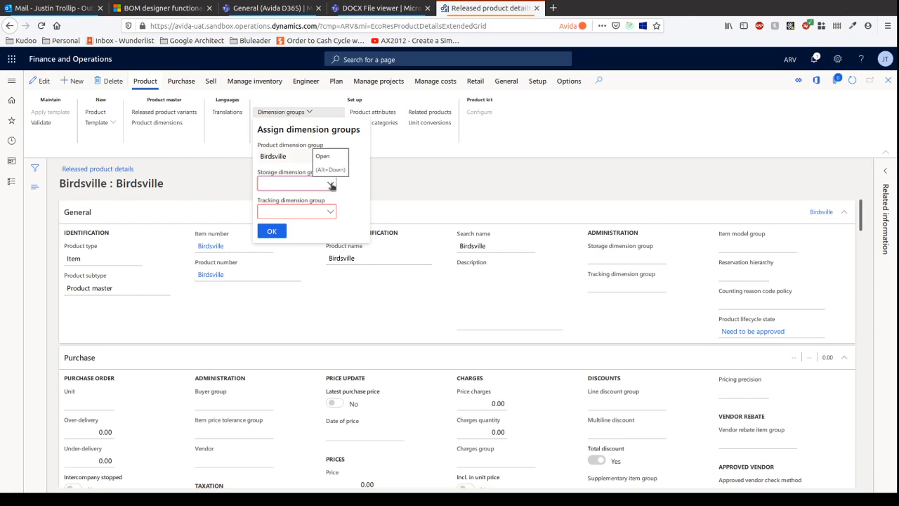
pyautogui.click(330, 184)
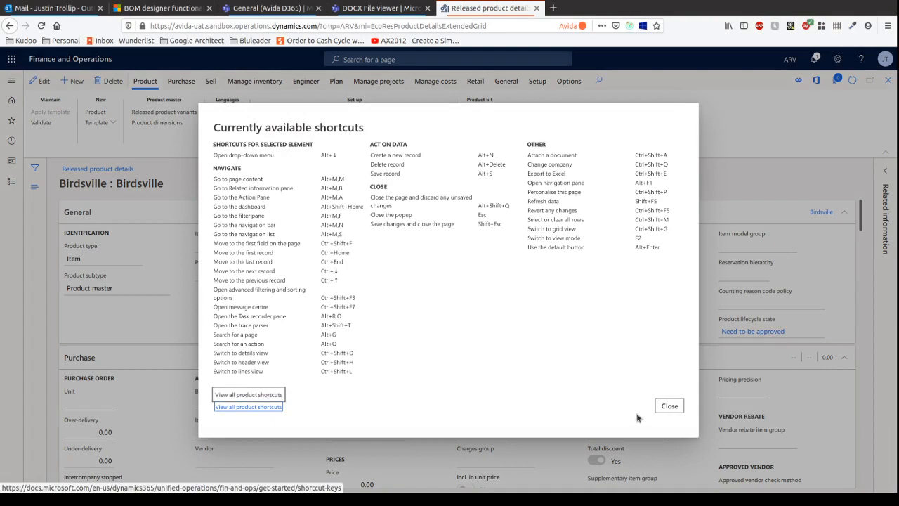
pyautogui.click(668, 405)
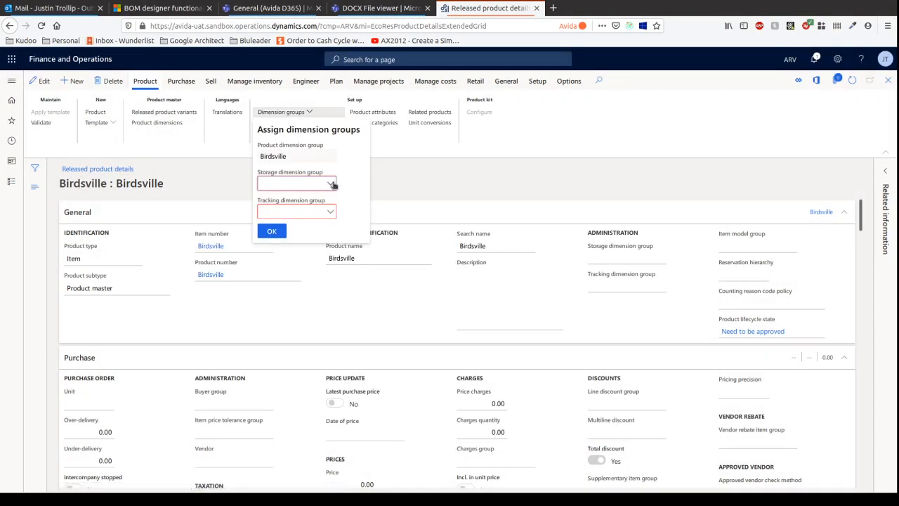
pyautogui.rightClick(295, 183)
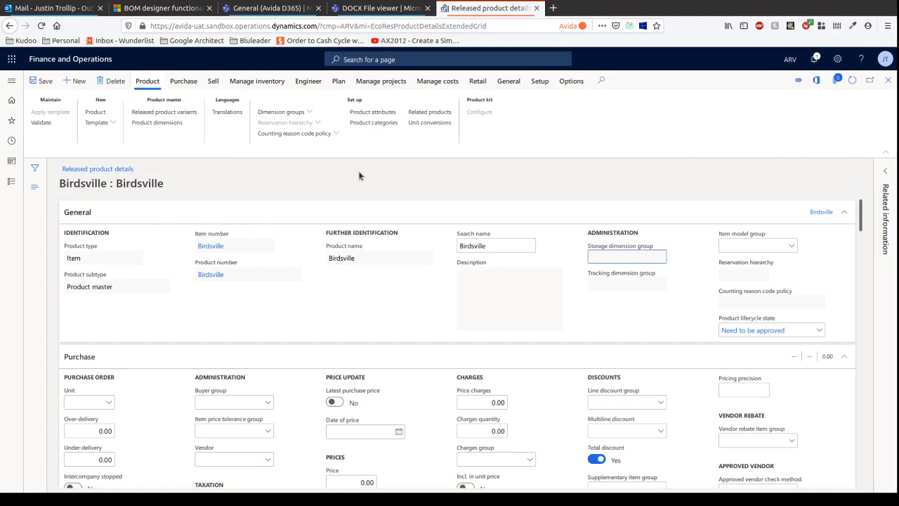
# - In the Dimension groups dialog, choose Default for storage and tracking groups and confirm
pyautogui.click(282, 111)
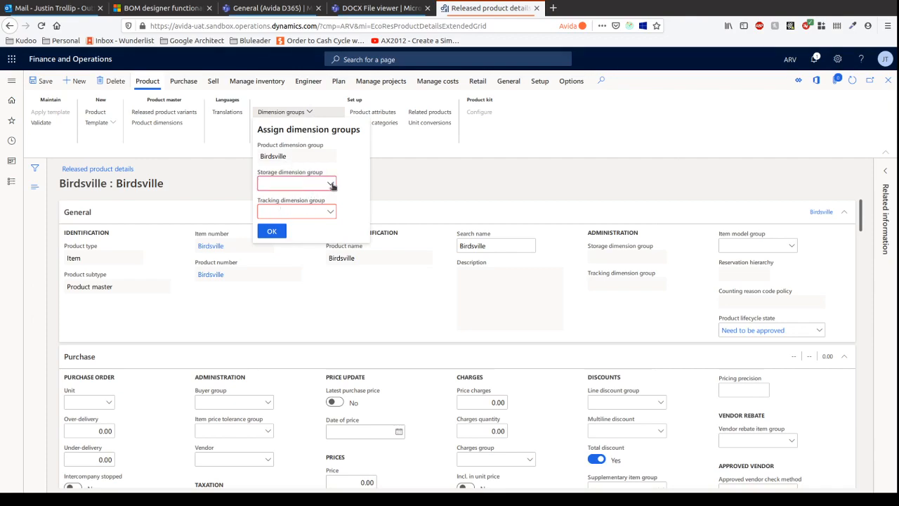
pyautogui.click(330, 184)
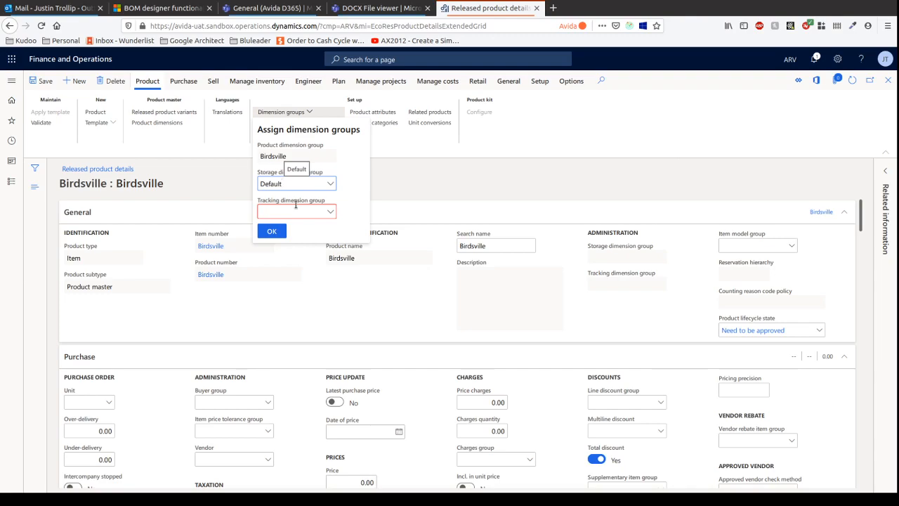
pyautogui.click(288, 183)
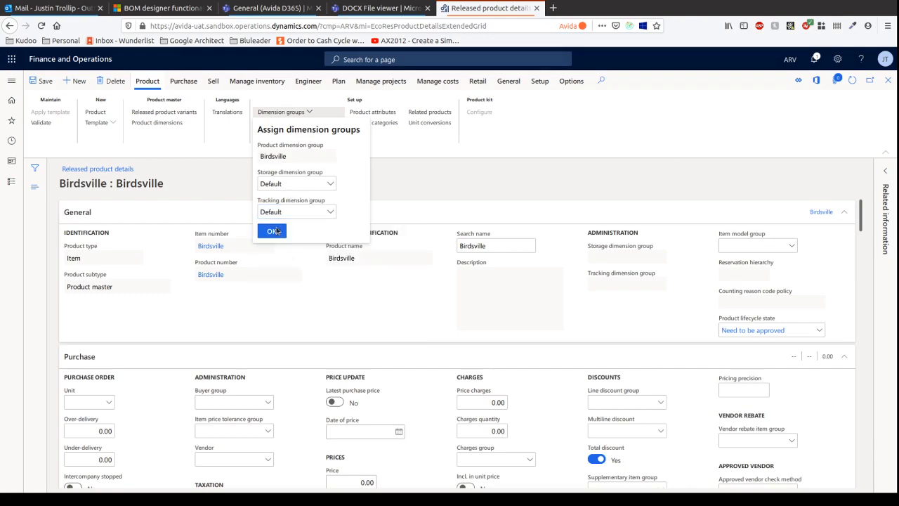
pyautogui.click(271, 230)
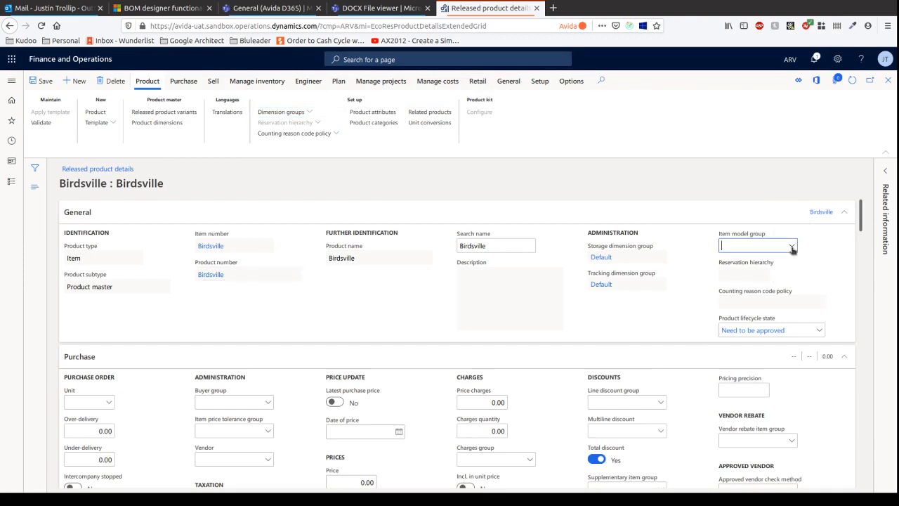
# - View the details of the FG Finished Goods item model group from the item model group field
pyautogui.click(793, 245)
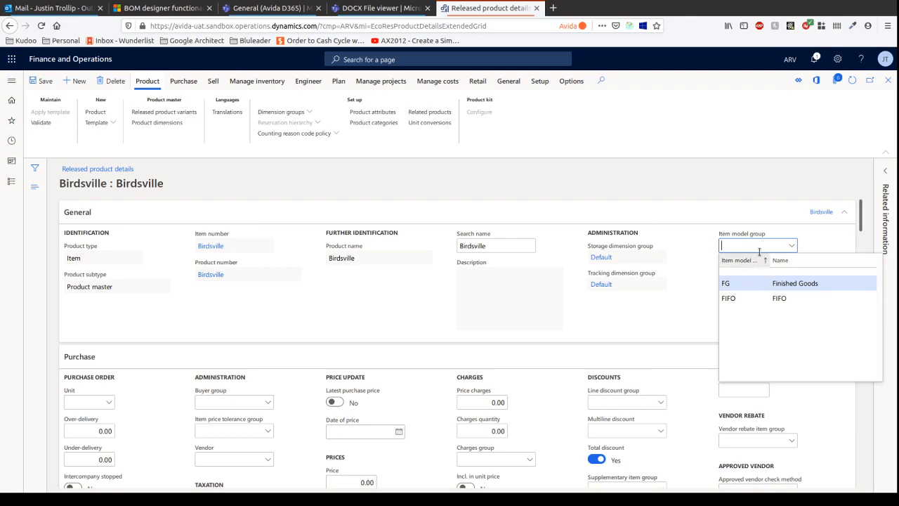
pyautogui.rightClick(755, 245)
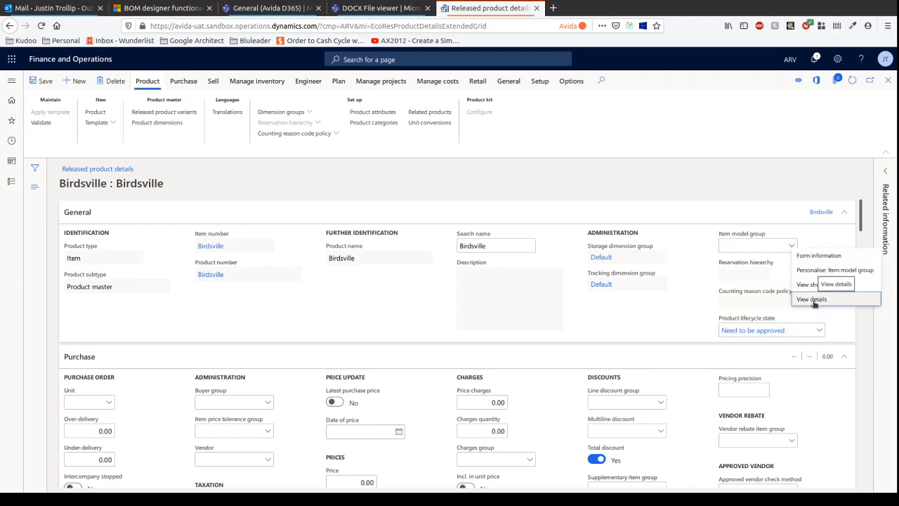
pyautogui.click(811, 298)
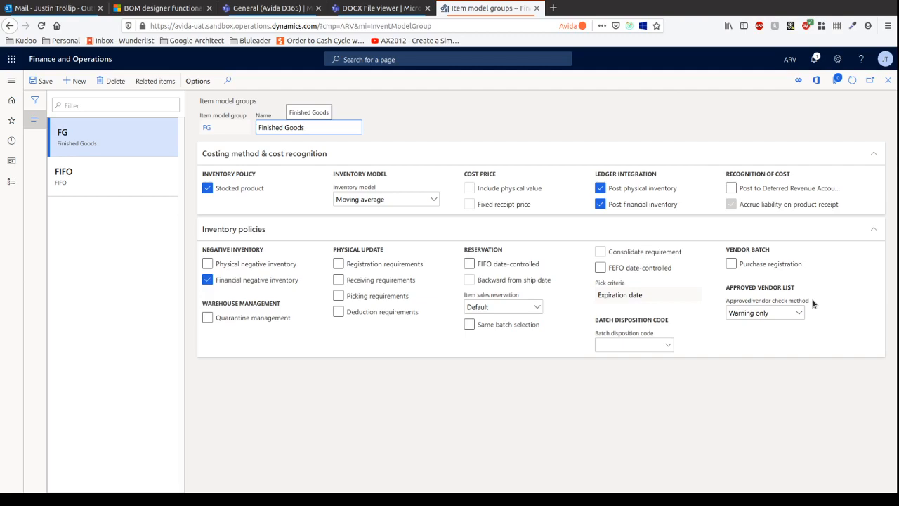
pyautogui.click(309, 127)
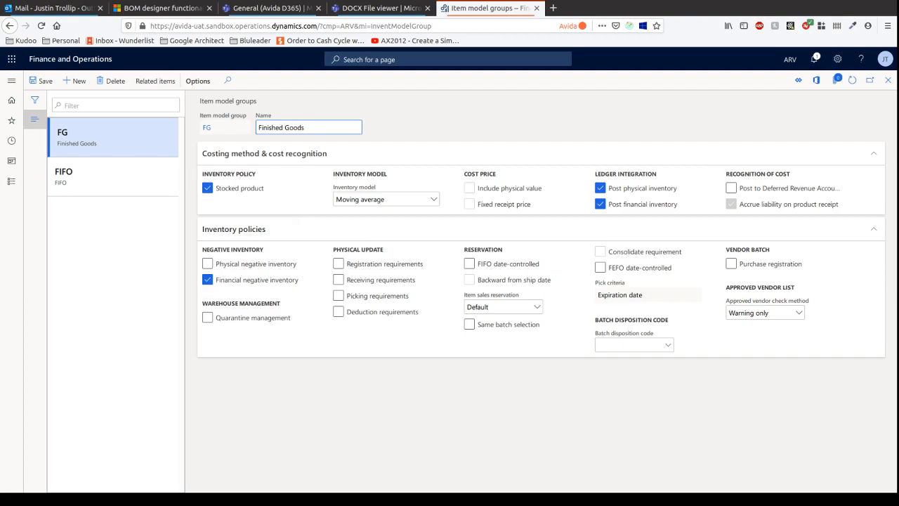
pyautogui.click(309, 127)
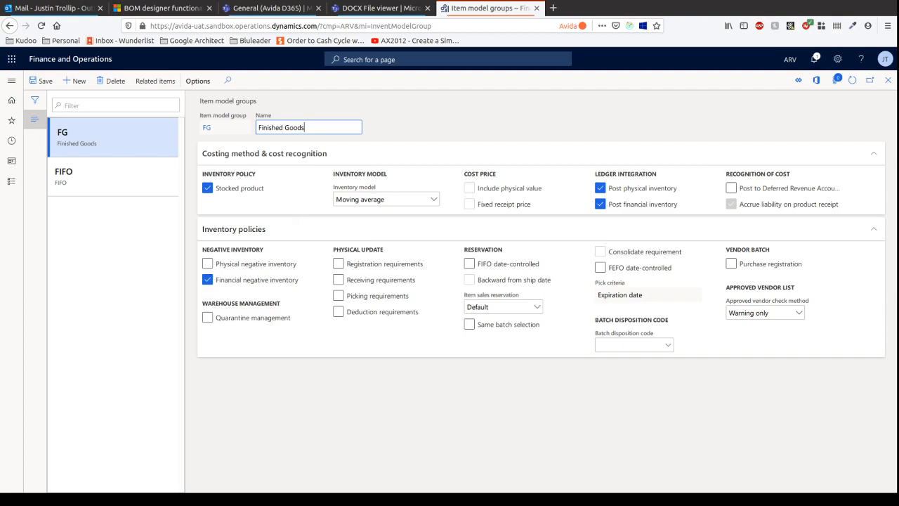